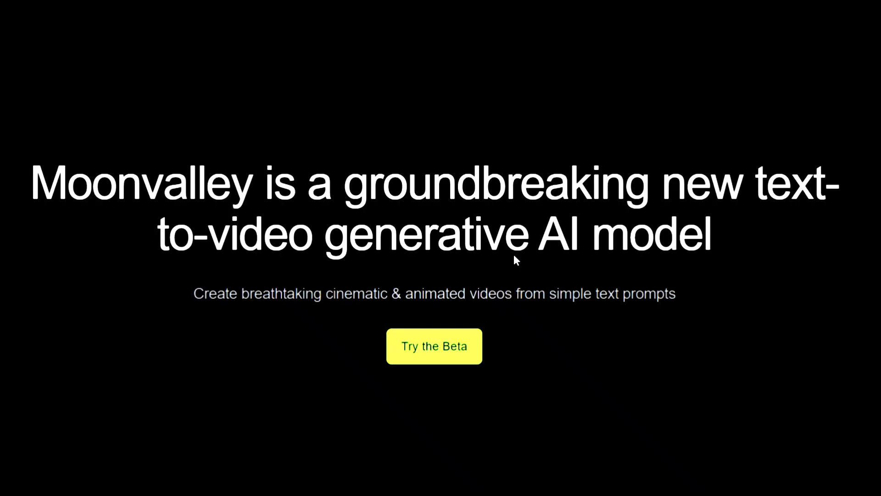
pyautogui.moveTo(491, 283)
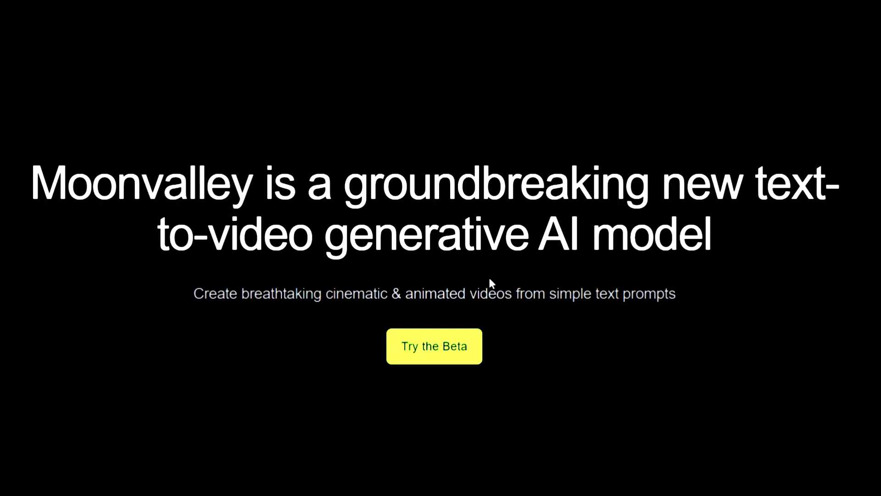
# Step: Open the #new-moon-1 channel and play another user's generated haunted-staircase video
pyautogui.click(433, 345)
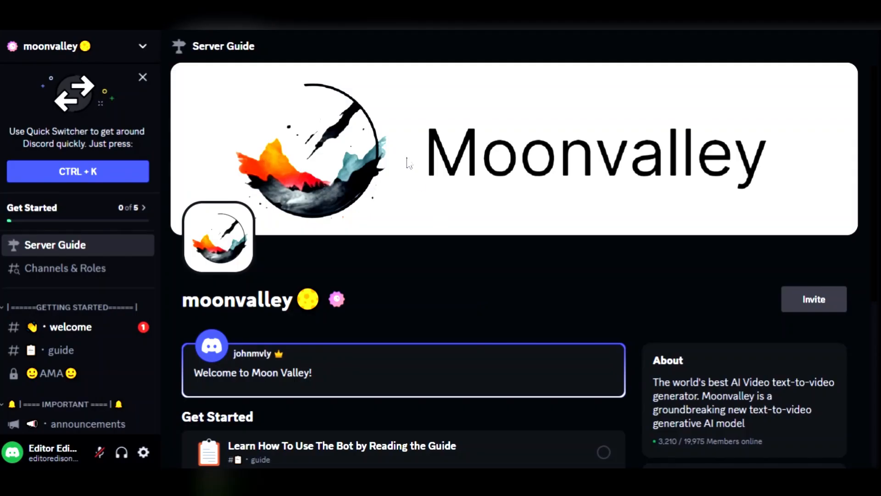
pyautogui.moveTo(149, 153)
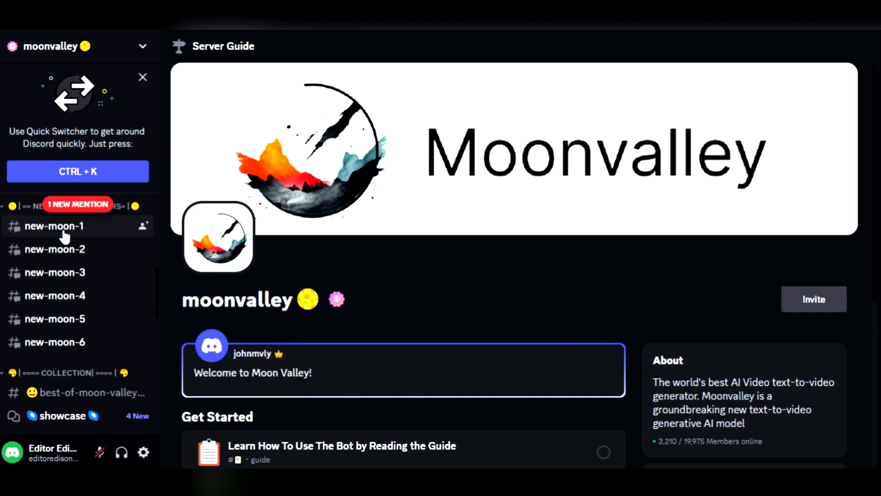
pyautogui.moveTo(171, 226)
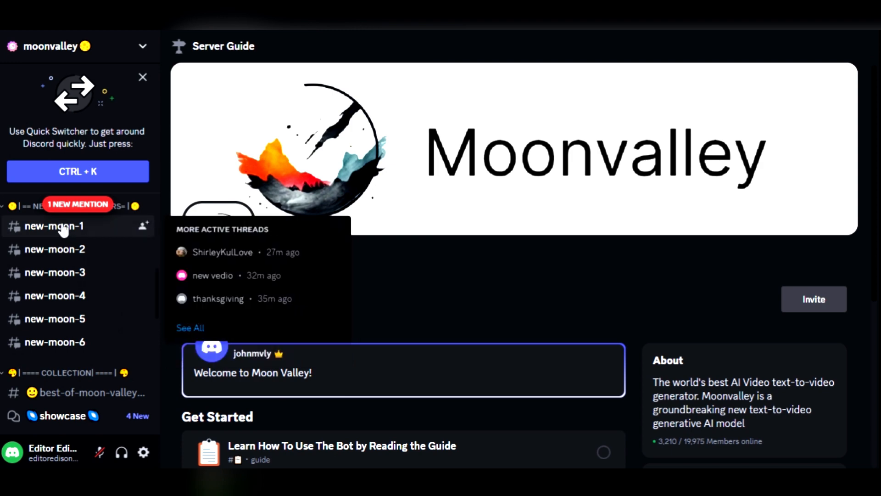
pyautogui.click(55, 225)
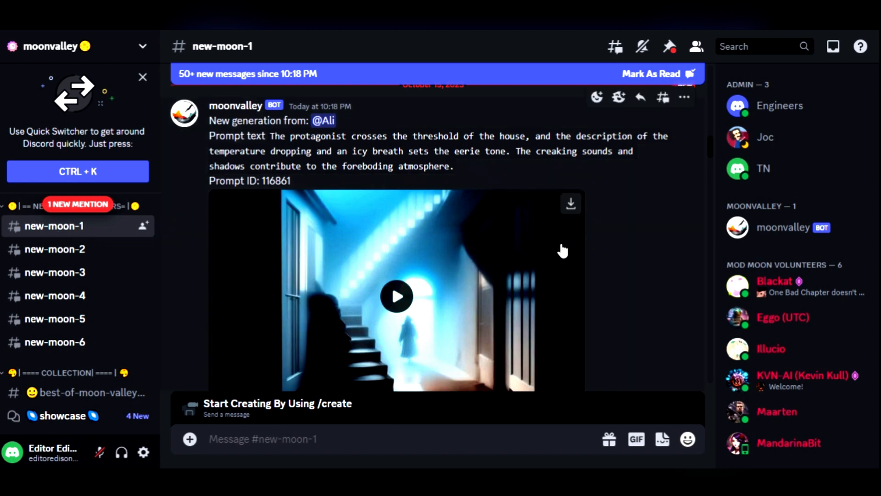
pyautogui.click(396, 296)
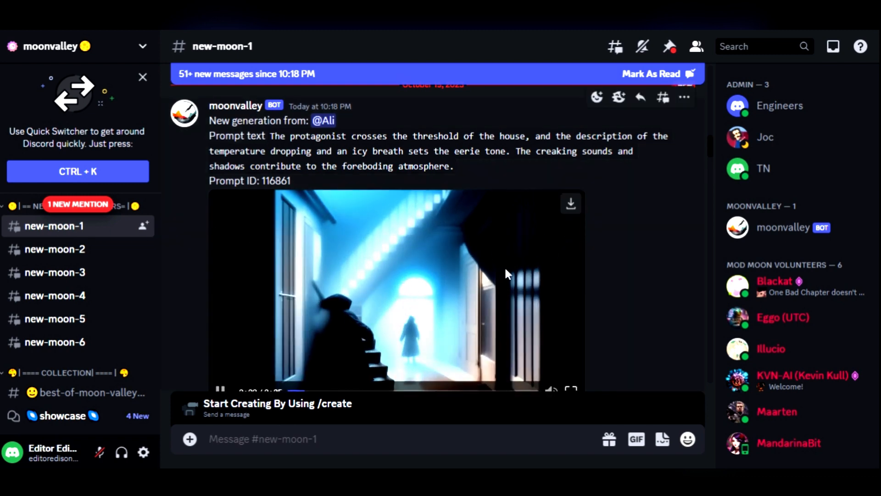
pyautogui.scroll(-3)
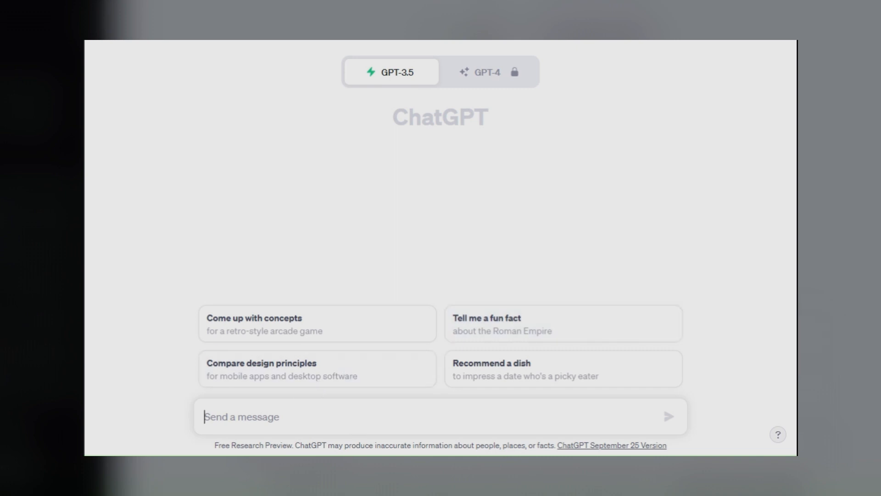
# Step: Send ChatGPT 'Give a story about marine life in point by point', retyping after a typo
pyautogui.write('G')
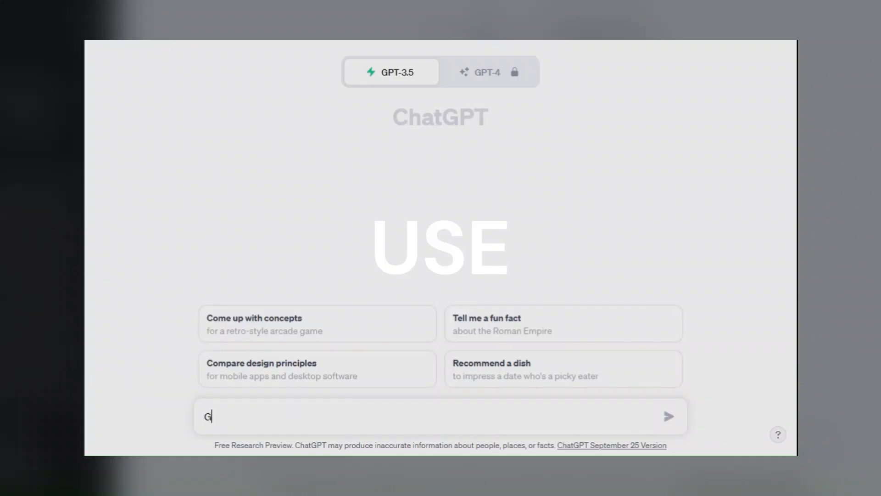
pyautogui.write('ive a some sto')
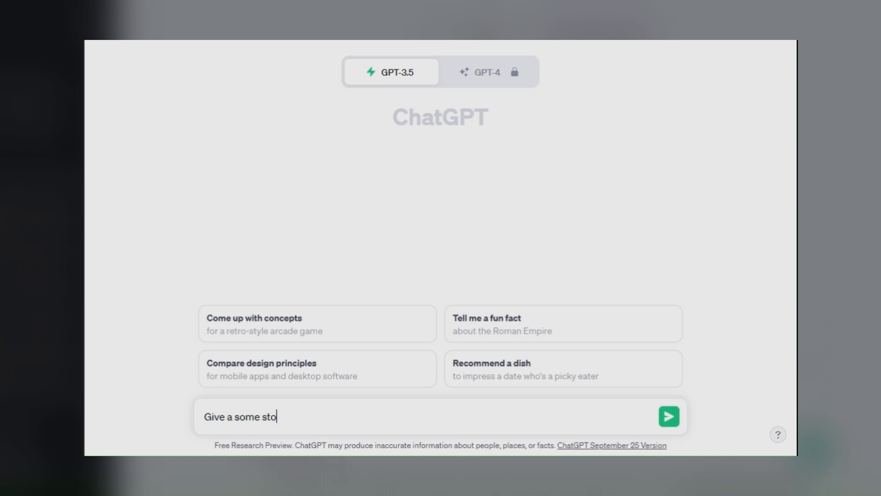
pyautogui.click(668, 416)
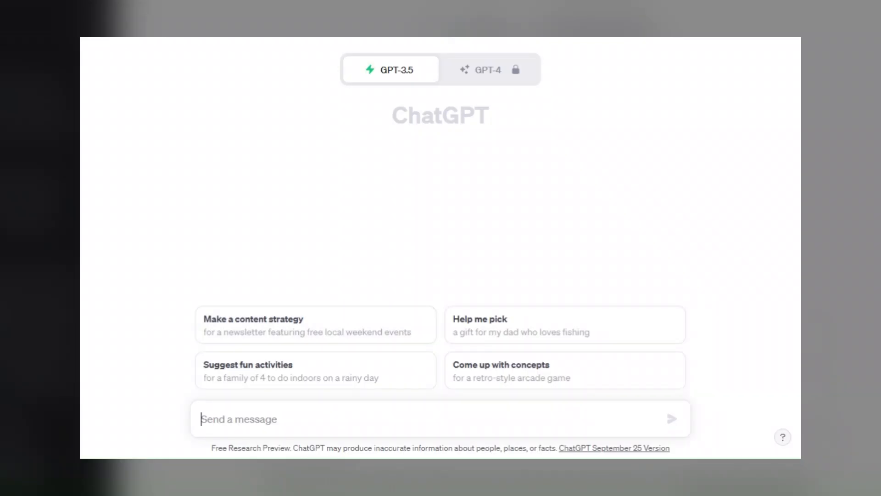
pyautogui.write('Give a story about marine life in point by poin')
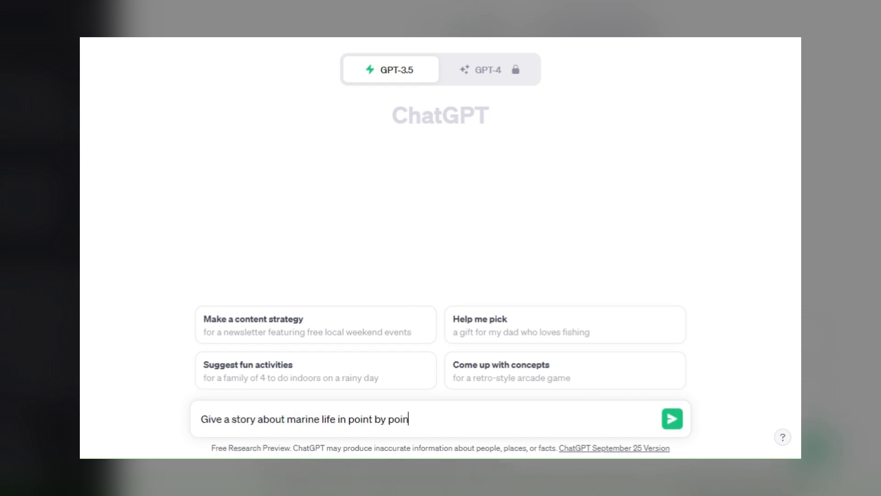
pyautogui.click(671, 418)
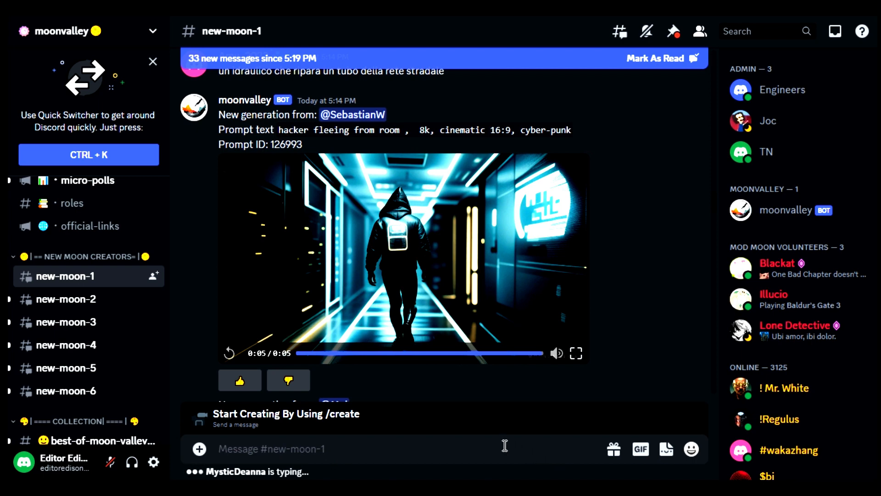
# Step: Fill a /create command with the Abyssal Gardens coral reef prompt, Realism style, Long duration
pyautogui.write('/c')
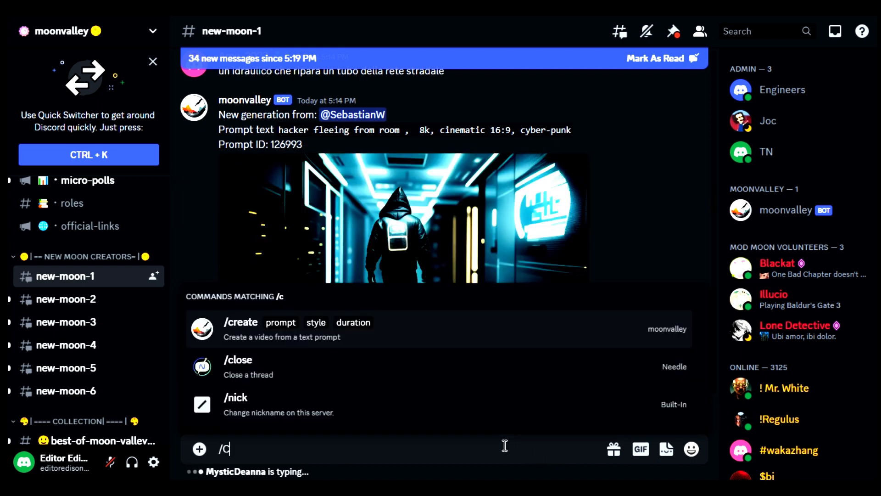
pyautogui.write('reate')
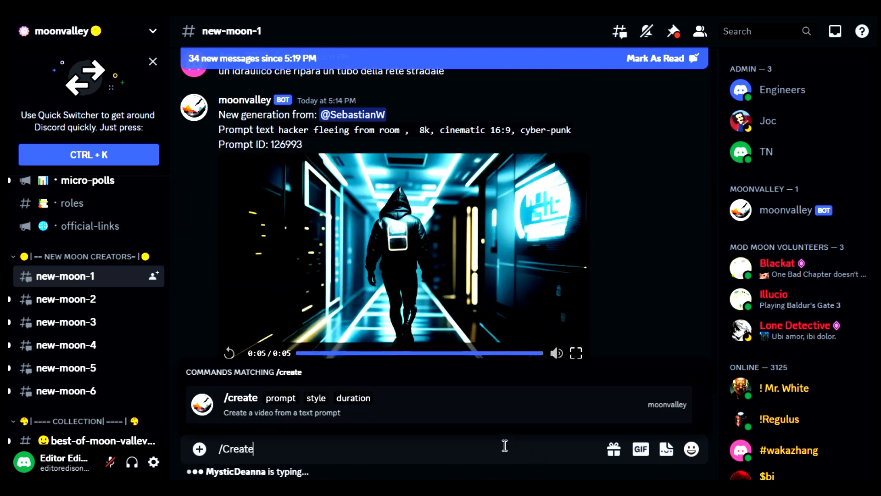
pyautogui.click(240, 398)
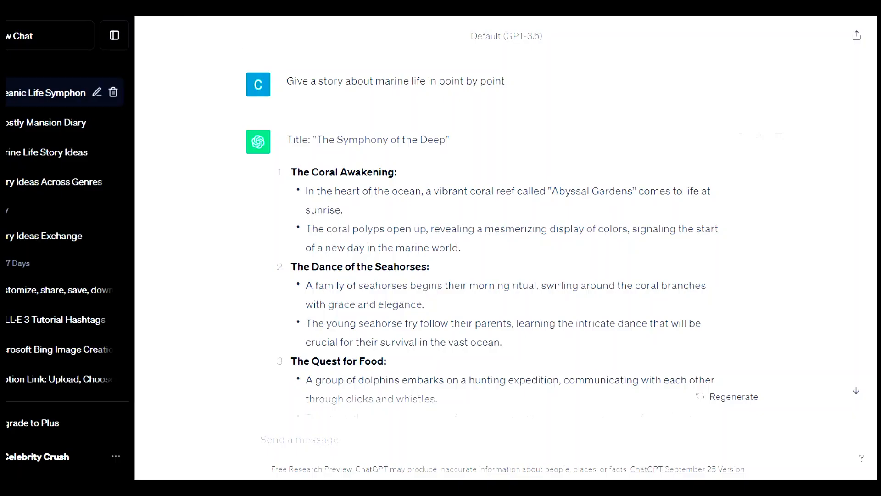
pyautogui.moveTo(306, 190); pyautogui.dragTo(461, 248)
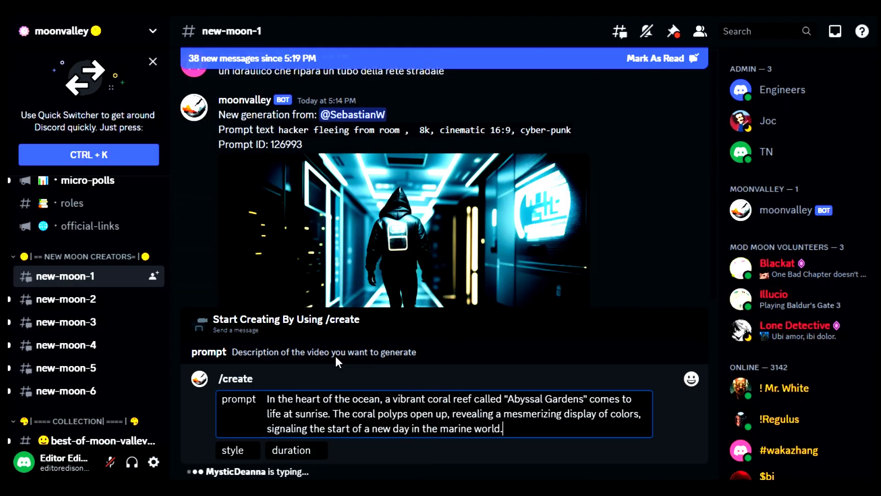
pyautogui.click(231, 450)
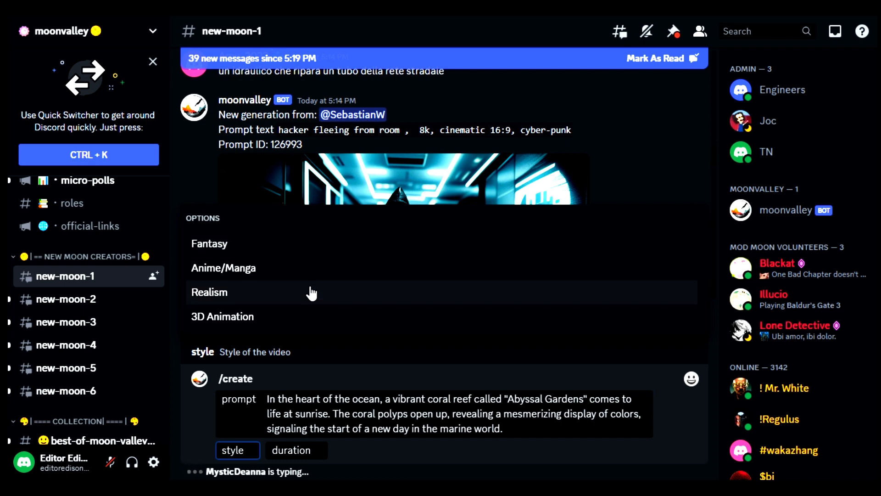
pyautogui.click(209, 292)
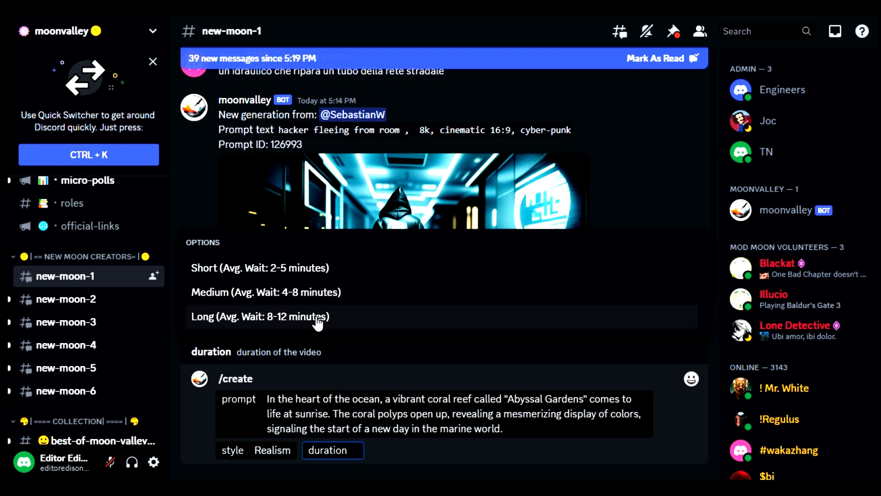
pyautogui.click(260, 316)
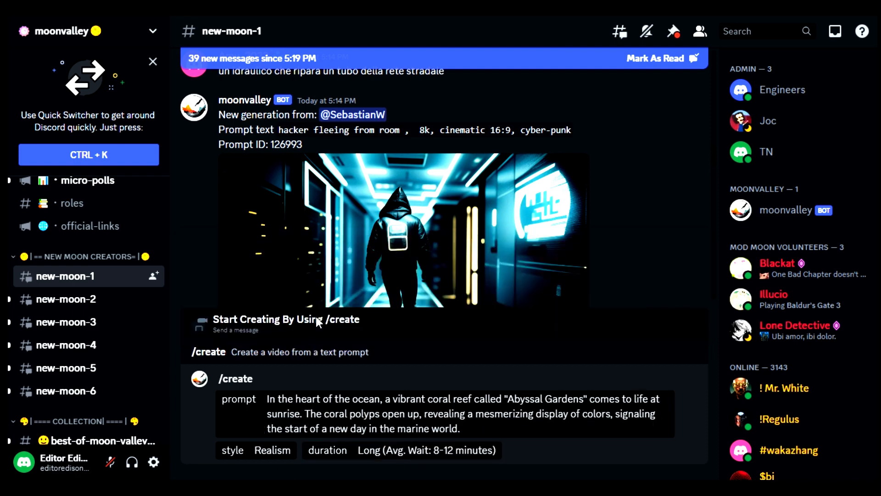
pyautogui.moveTo(499, 444)
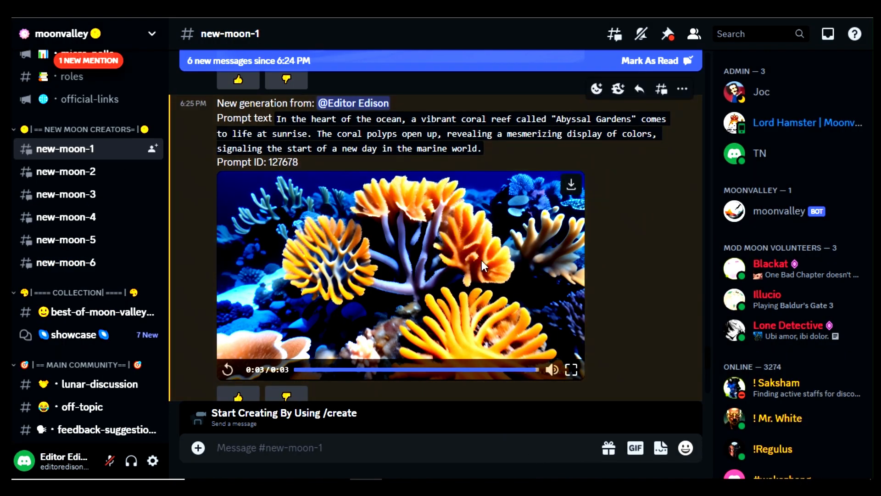
pyautogui.moveTo(570, 185)
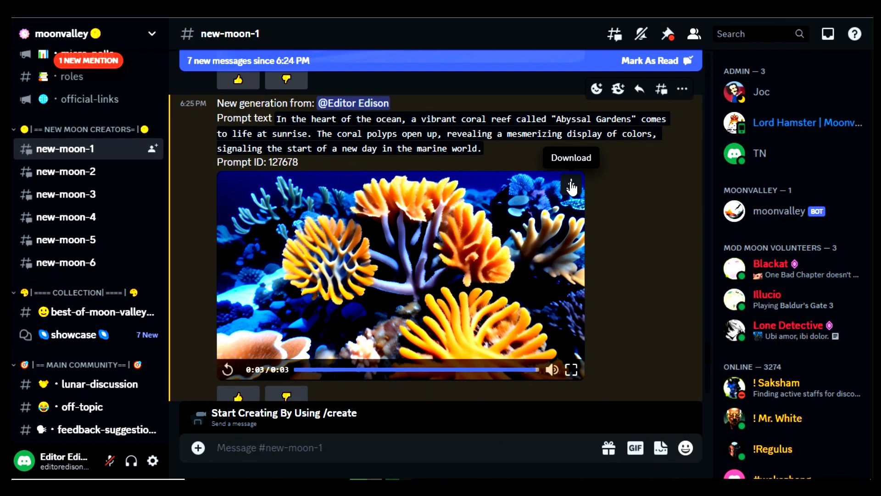
# Step: Generate the seahorse ritual video, then fill another /create with the dolphin hunting prompt
pyautogui.write('/')
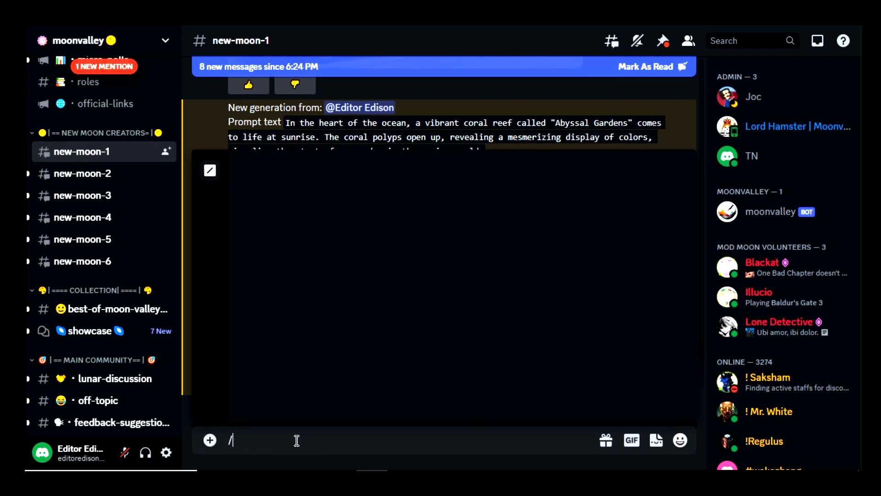
pyautogui.write('create')
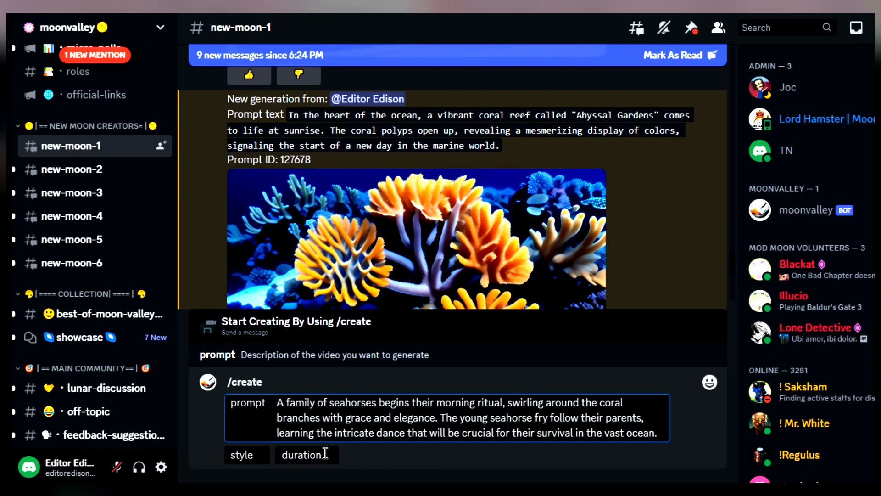
pyautogui.click(306, 455)
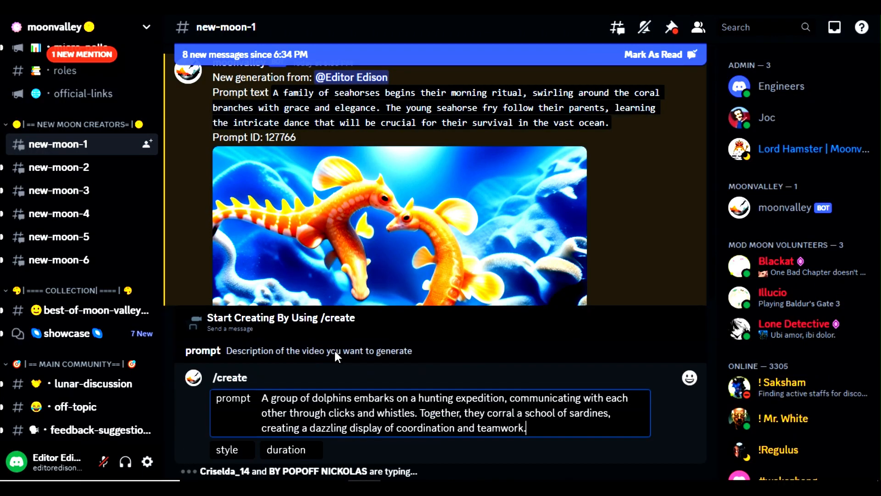
pyautogui.click(322, 449)
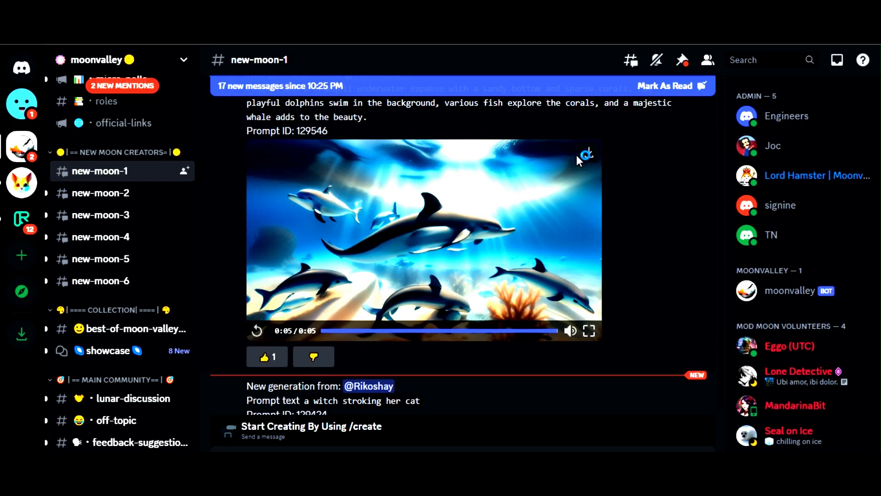
pyautogui.moveTo(587, 155)
pyautogui.write('/')
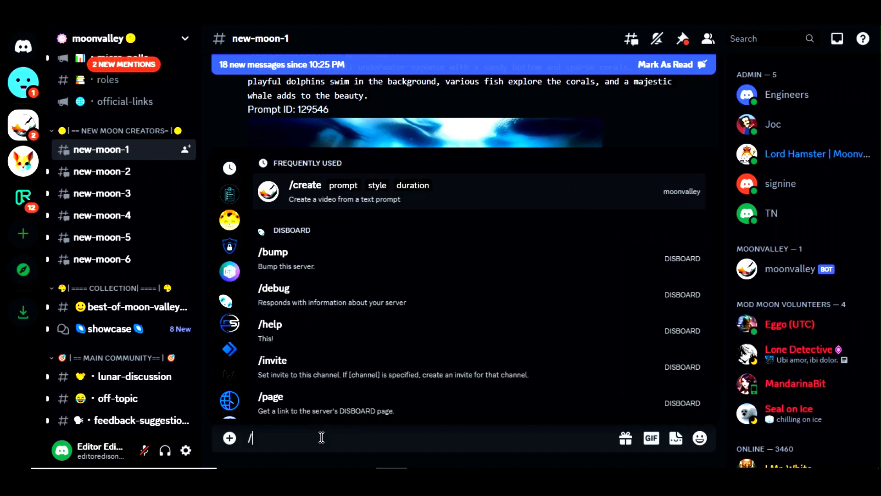
# Step: Generate the anglerfish dark-cave video with a /create command
pyautogui.write('create')
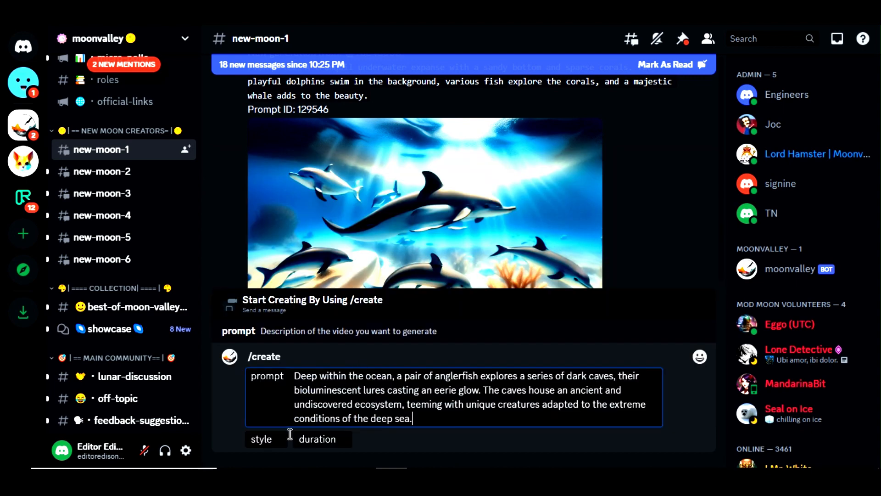
pyautogui.click(261, 439)
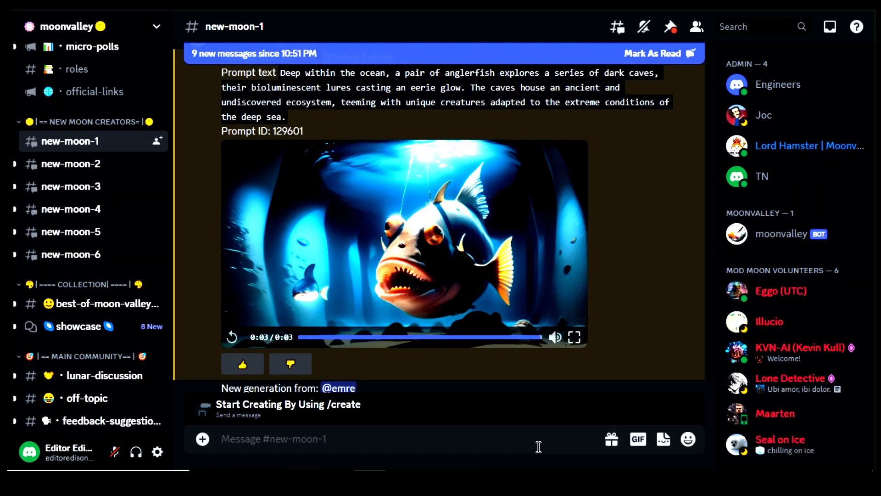
pyautogui.moveTo(574, 153)
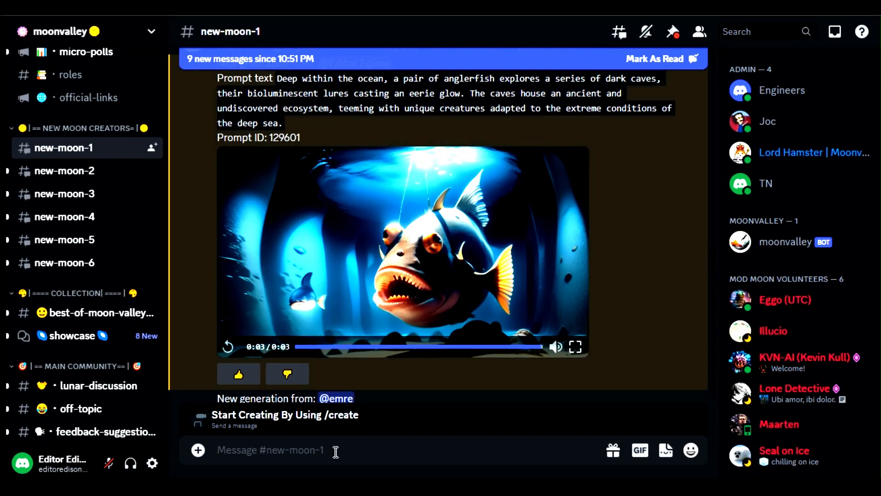
pyautogui.write('/cre')
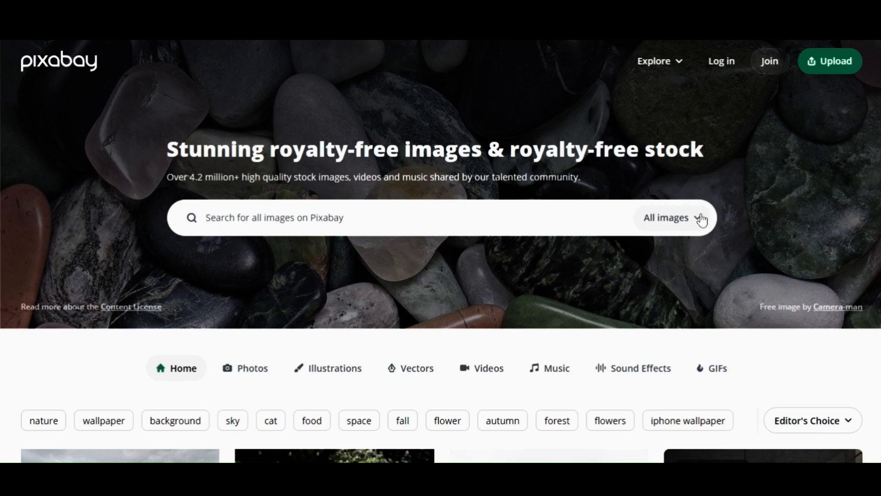
# Step: Search Pixabay music for 'ocean sounds' and download the 5:17 Waves from Piano and Sea track
pyautogui.click(671, 218)
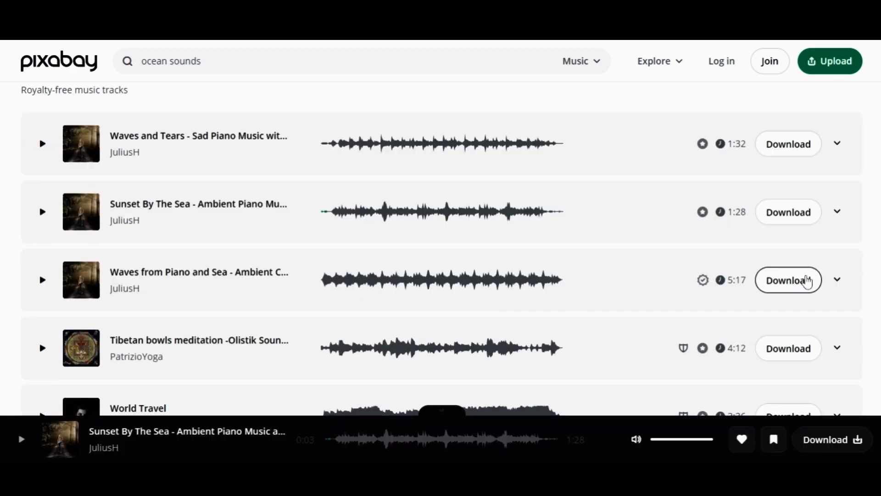
pyautogui.click(788, 280)
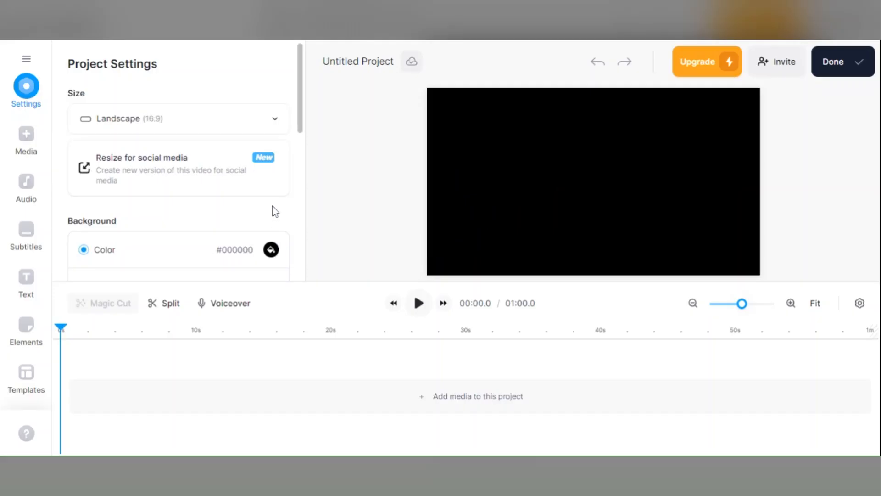
pyautogui.moveTo(312, 170)
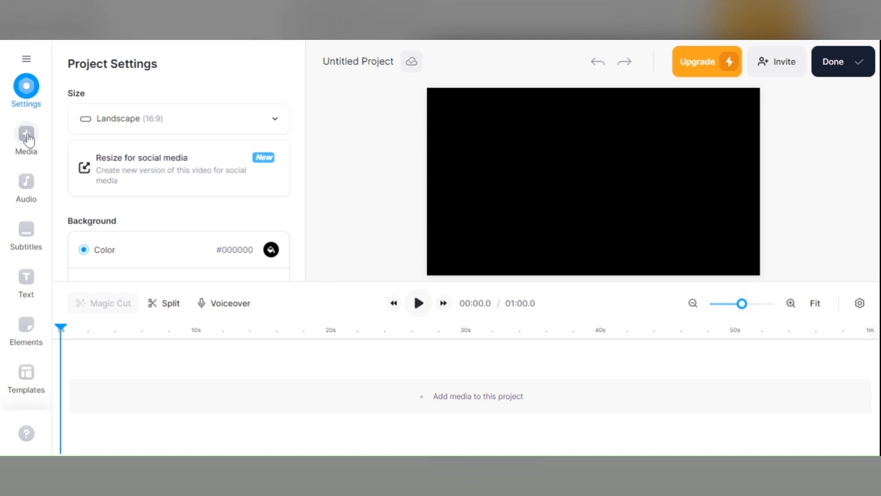
# Step: Add five ocean clips and the piano-and-sea track, trimmed to the video at 37% volume
pyautogui.click(26, 138)
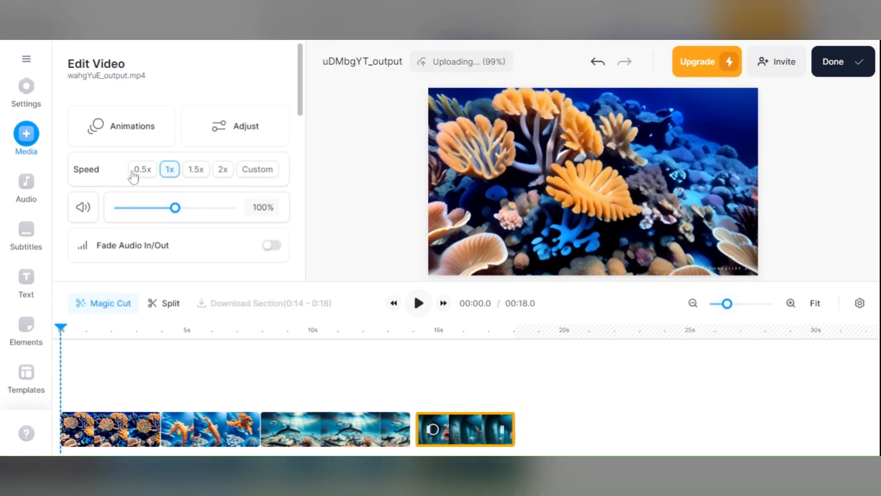
pyautogui.click(26, 185)
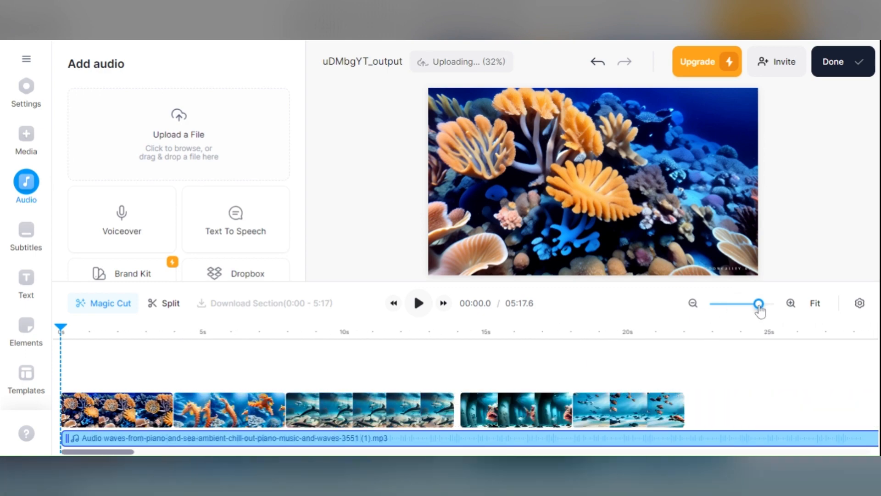
pyautogui.click(515, 409)
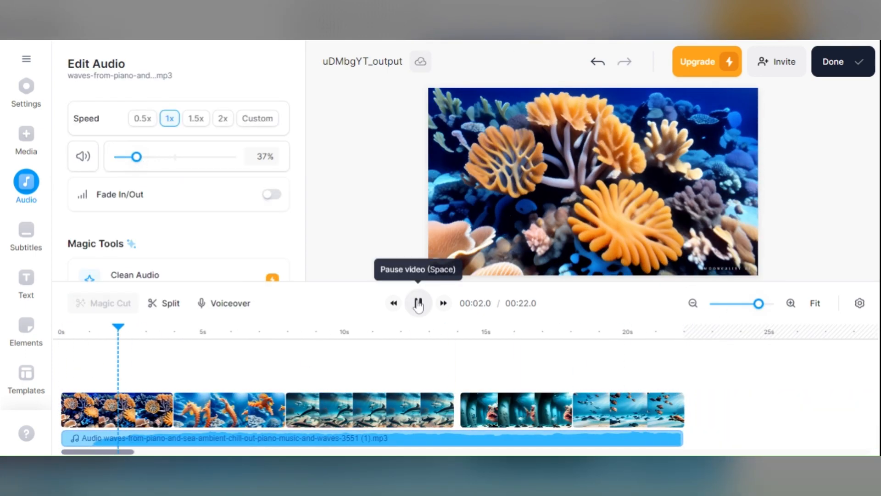
pyautogui.click(418, 303)
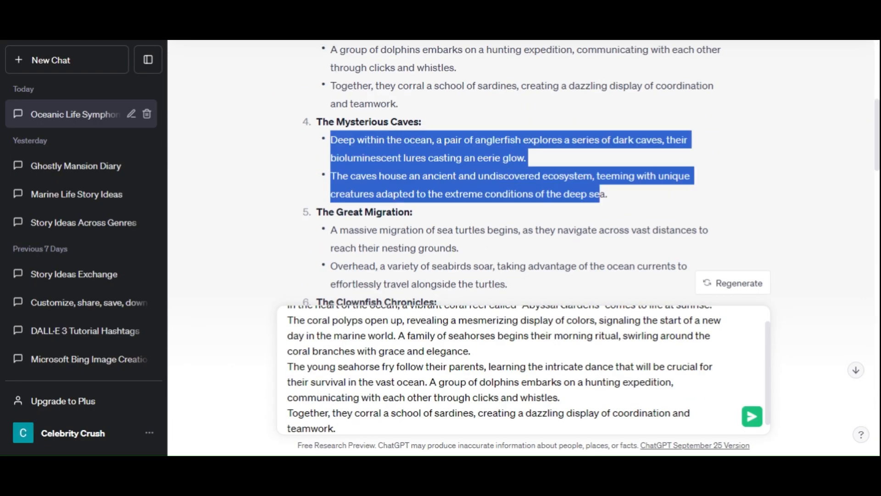
# Step: Prefix the ocean story with 'short the sentence -' and send it
pyautogui.scroll(-3)
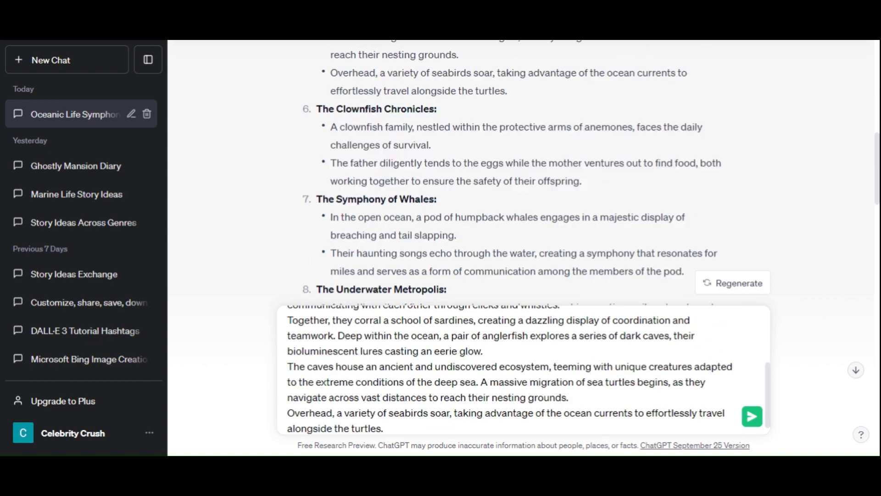
pyautogui.scroll(-3)
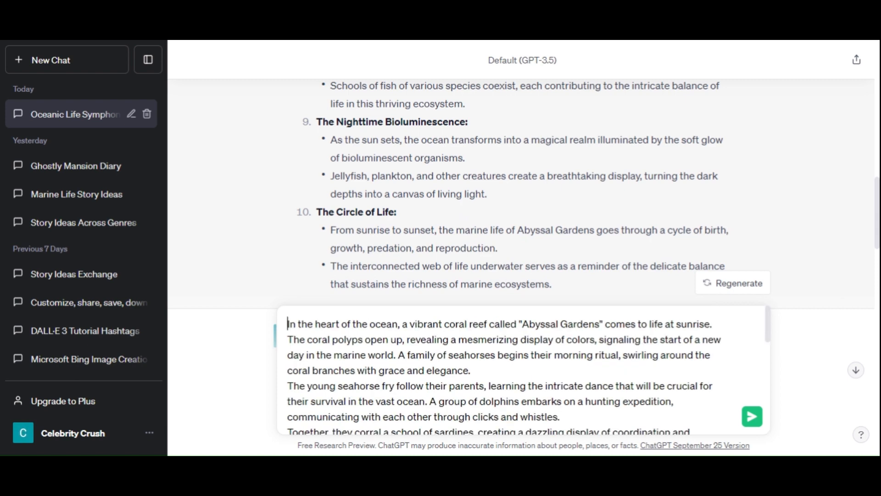
pyautogui.write('short the sentence -')
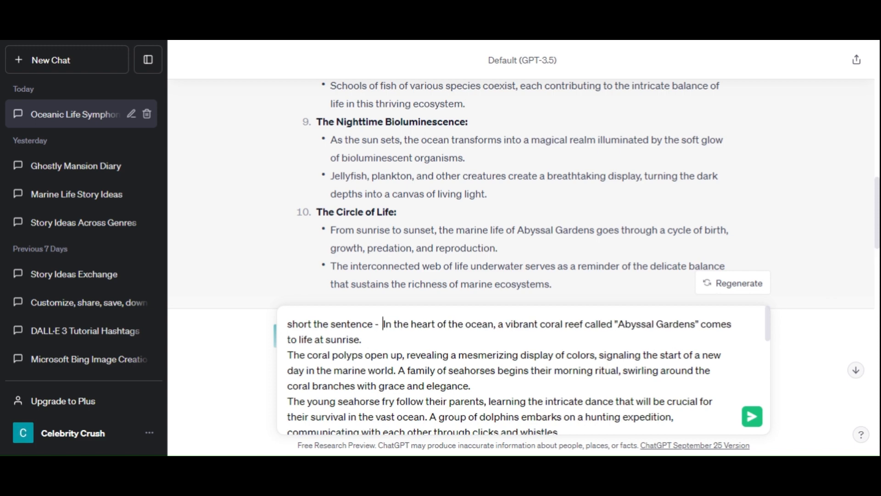
pyautogui.click(751, 416)
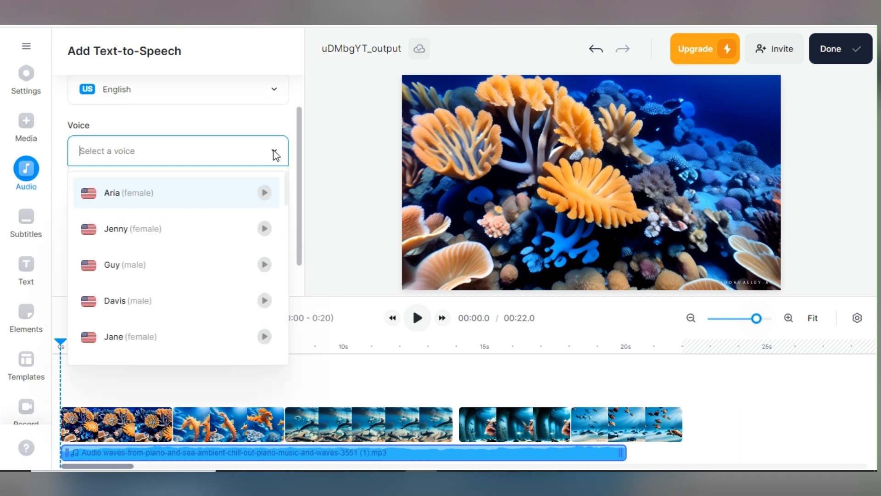
# Step: Add an Aria voice narration of the shortened story and trim clips and music to 20.1 seconds
pyautogui.click(111, 193)
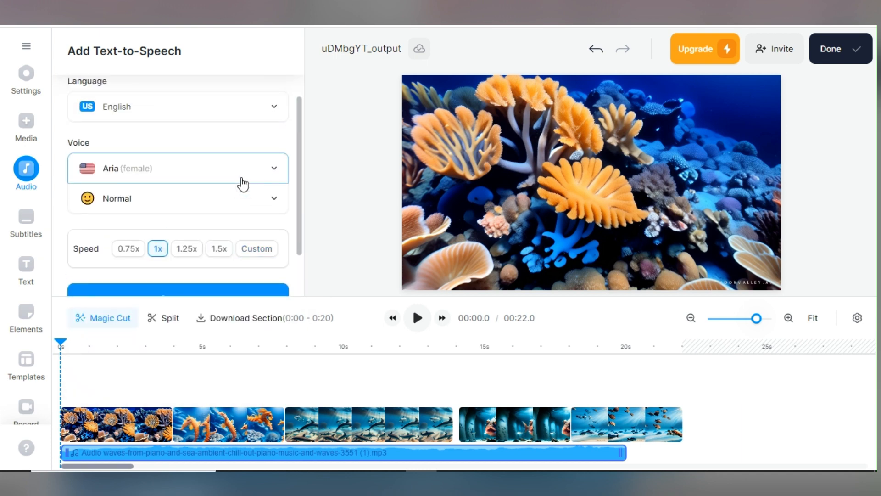
pyautogui.click(177, 290)
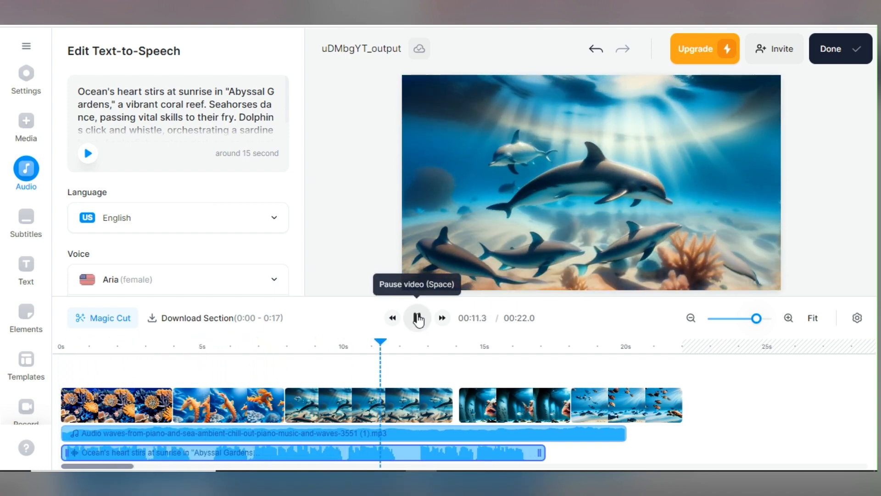
pyautogui.click(506, 405)
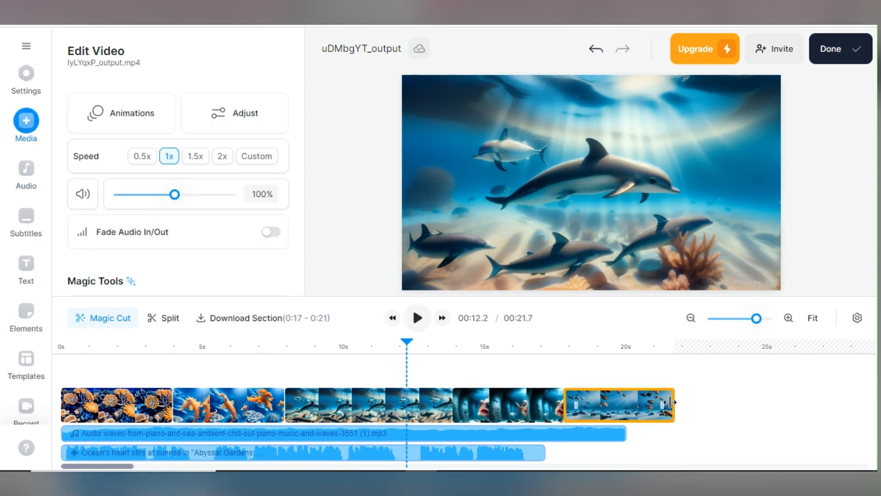
pyautogui.click(338, 433)
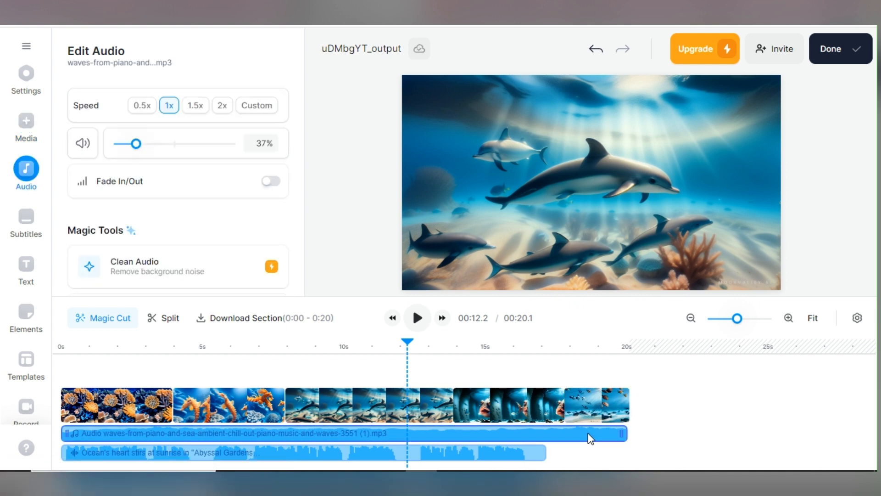
pyautogui.click(508, 405)
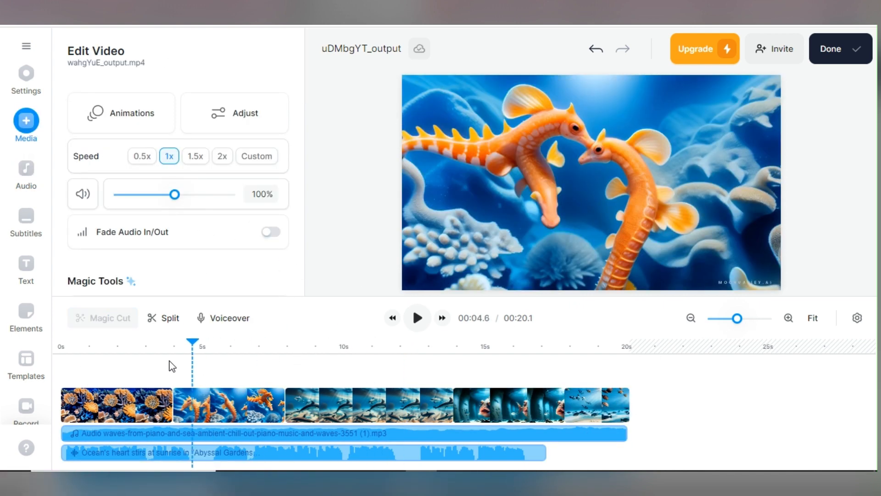
# Step: Create English Auto Subtitles from the narration and play the preview to check them
pyautogui.click(25, 174)
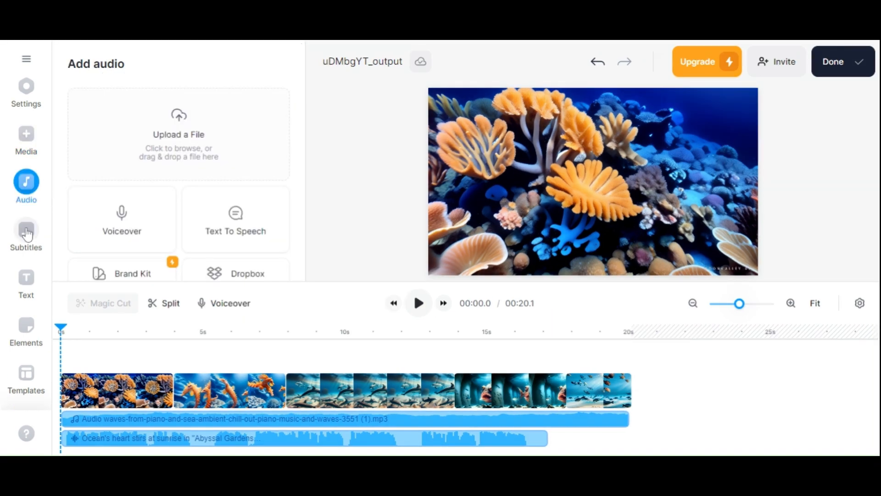
pyautogui.click(26, 233)
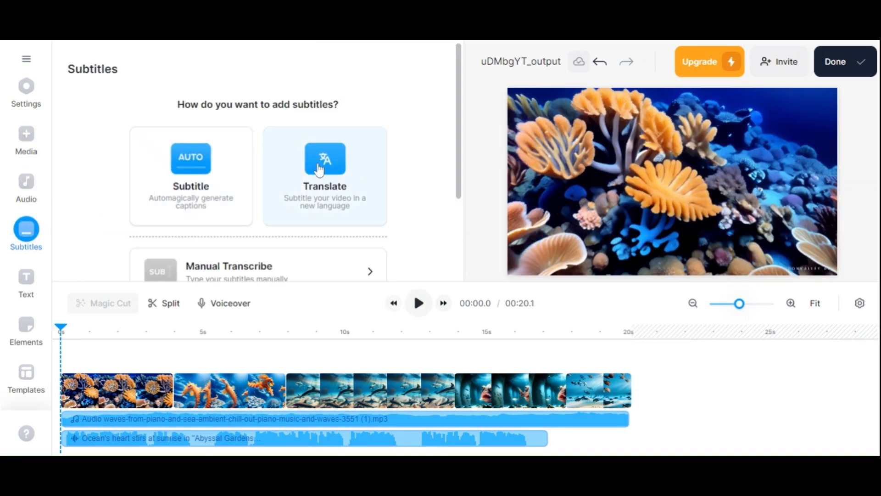
pyautogui.click(257, 270)
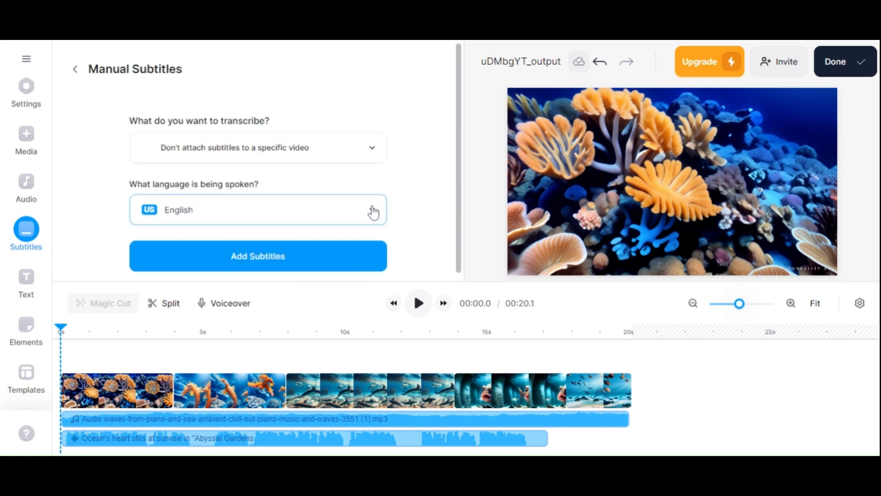
pyautogui.click(75, 68)
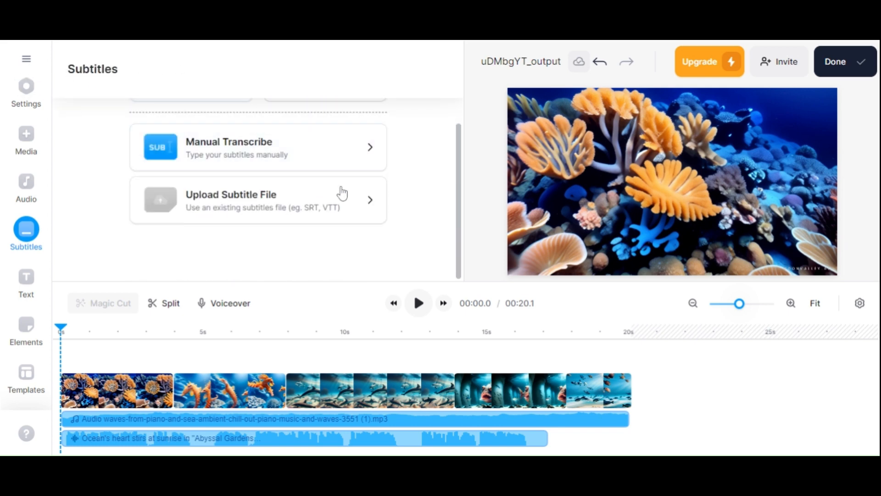
pyautogui.click(257, 200)
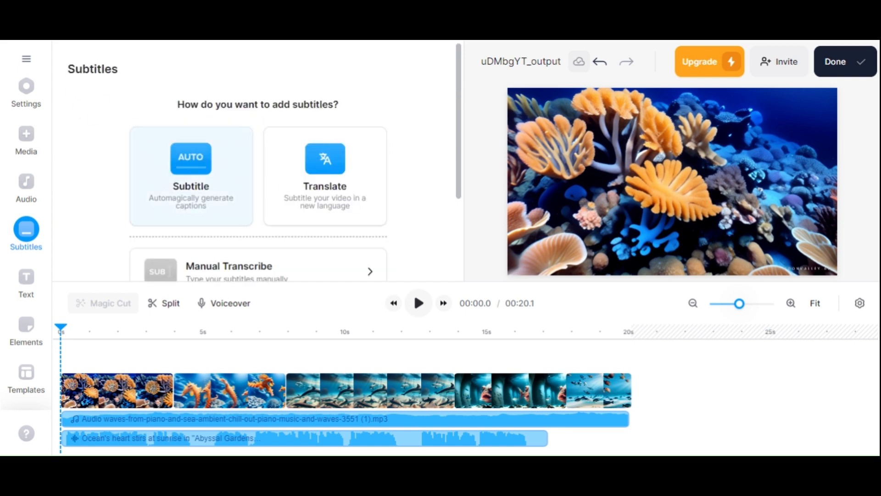
pyautogui.click(190, 175)
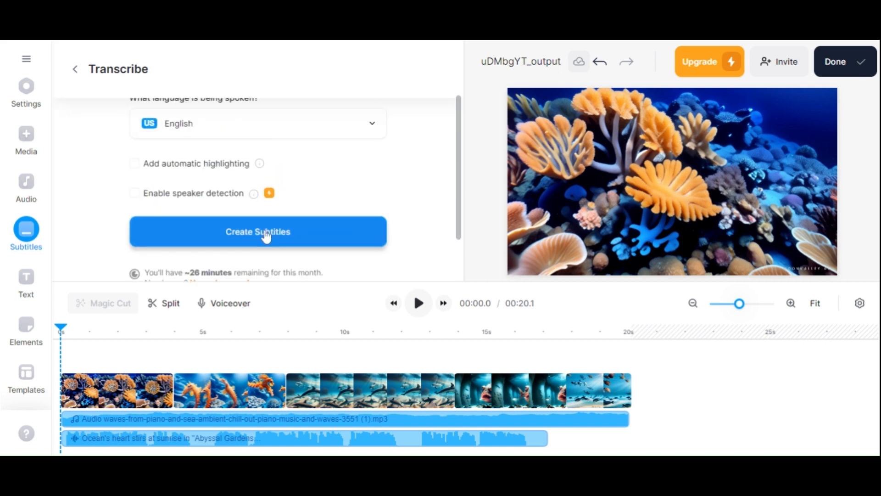
pyautogui.click(257, 231)
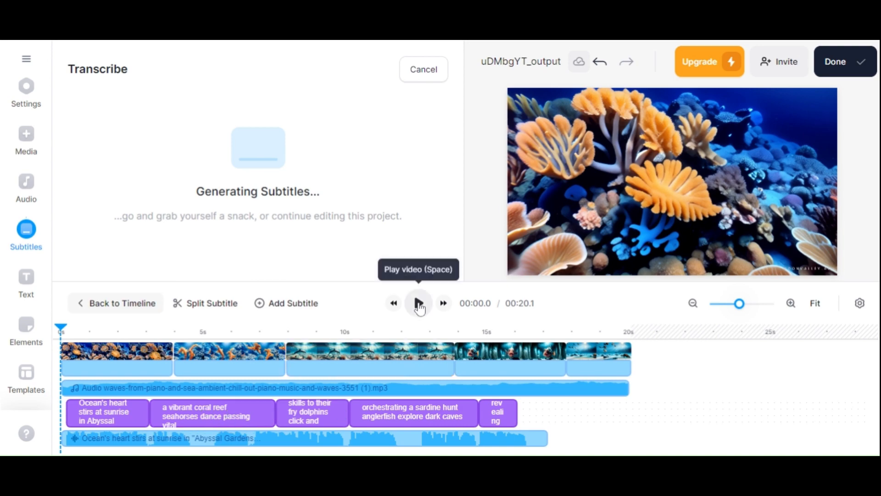
pyautogui.click(418, 303)
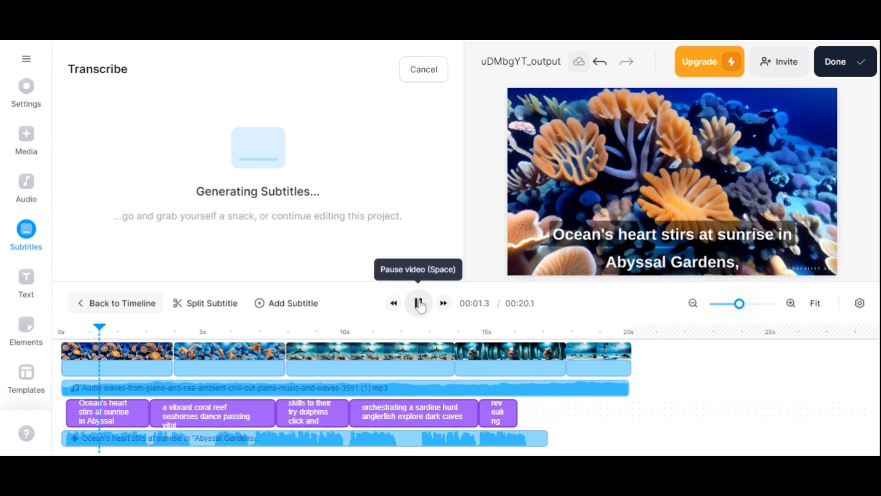
pyautogui.click(418, 303)
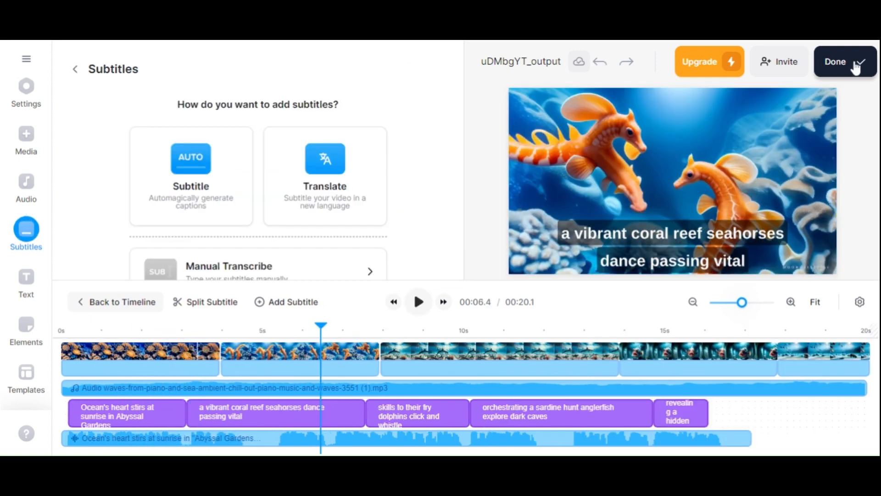
# Step: Open the export options for the 20.1-second subtitled ocean video
pyautogui.click(843, 61)
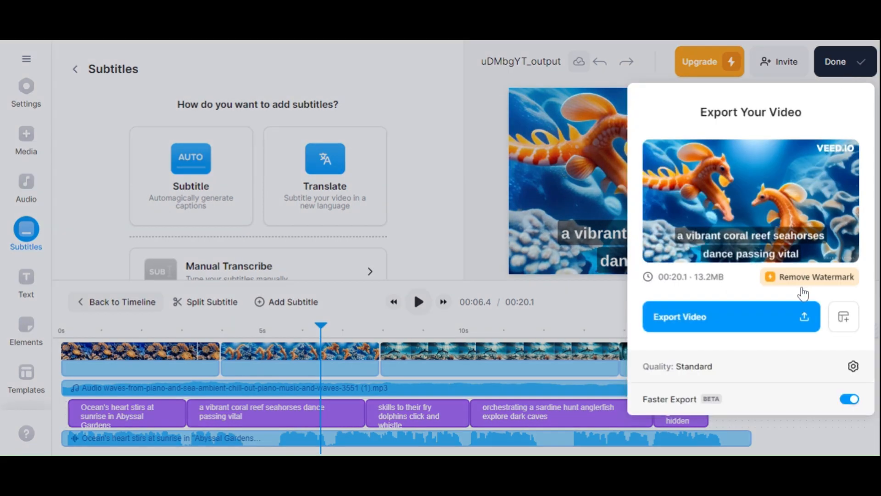
pyautogui.moveTo(758, 319)
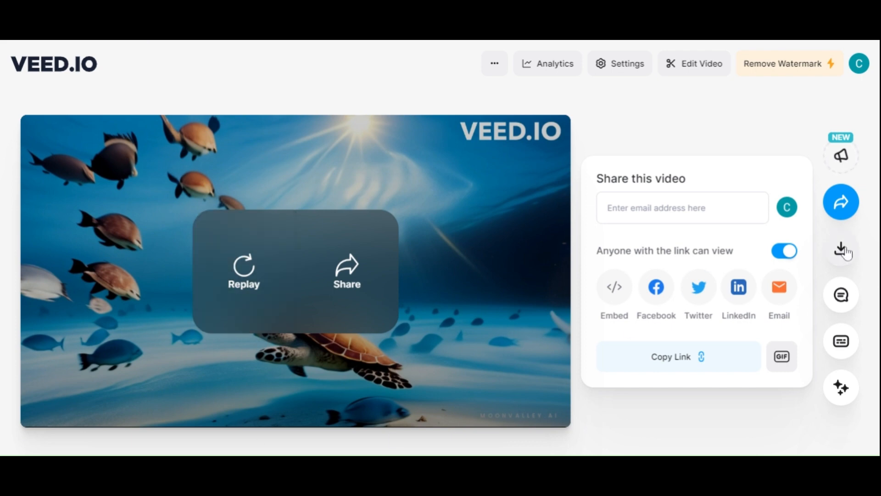
pyautogui.moveTo(841, 248)
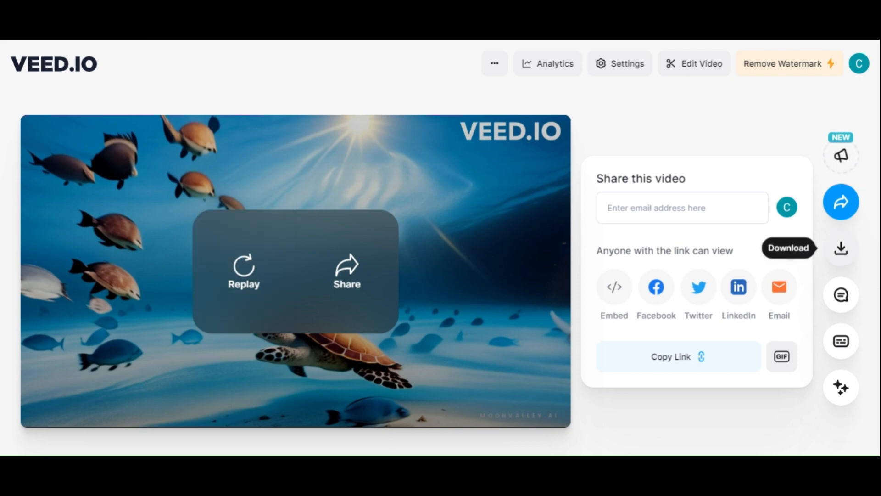